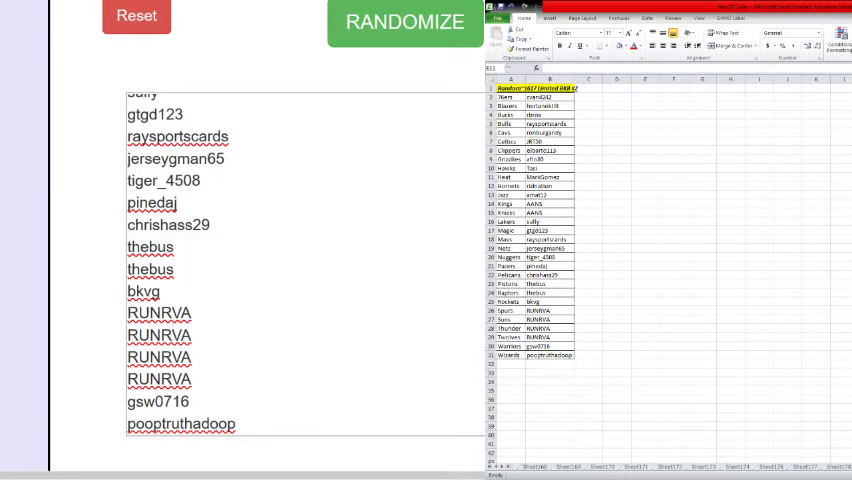
Reset the input box to the alphabetical NBA team list.
{"action": "left_click", "coordinate": [404, 22]}
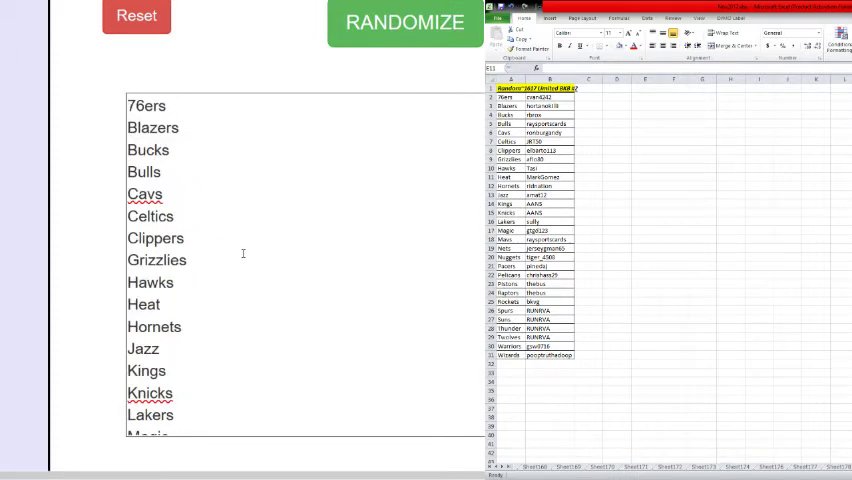
{"action": "scroll", "scroll_direction": "down", "scroll_amount": 3}
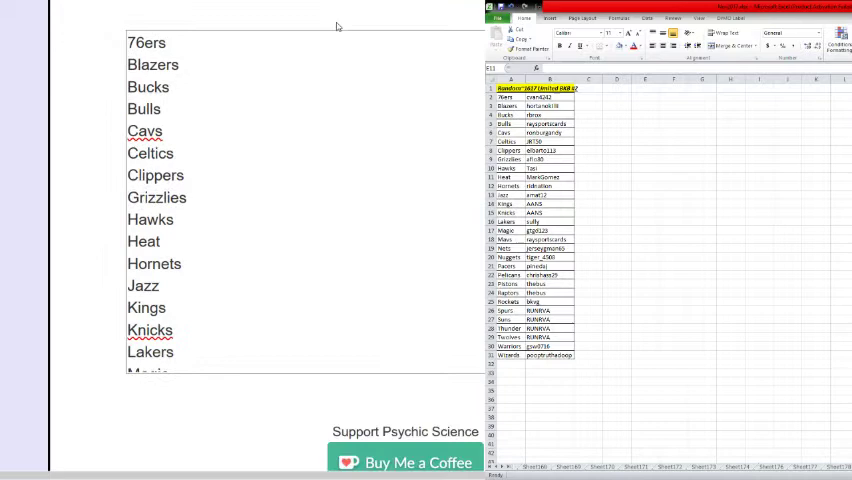
Randomize the NBA team list five times to get a well-shuffled order.
{"action": "left_click", "coordinate": [394, 24]}
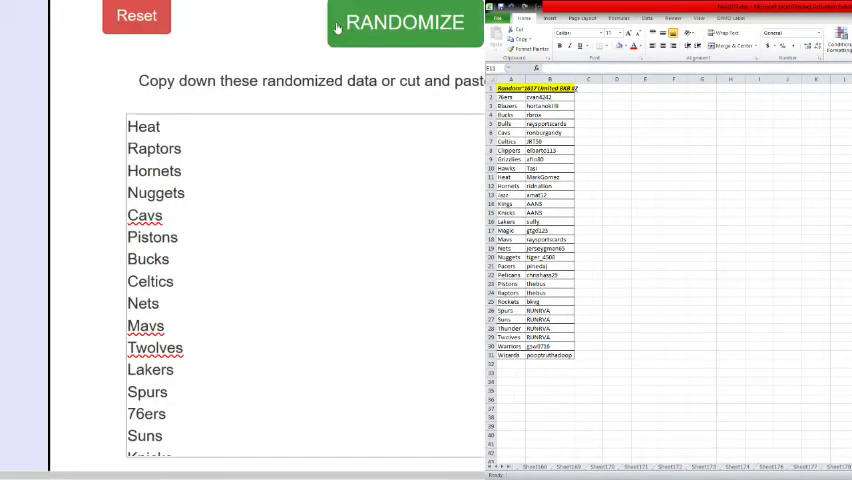
{"action": "left_click", "coordinate": [400, 26]}
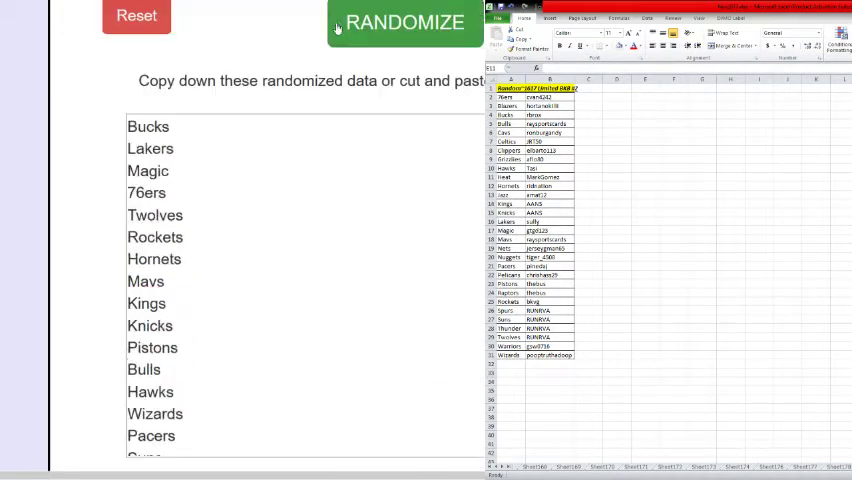
{"action": "left_click", "coordinate": [400, 22]}
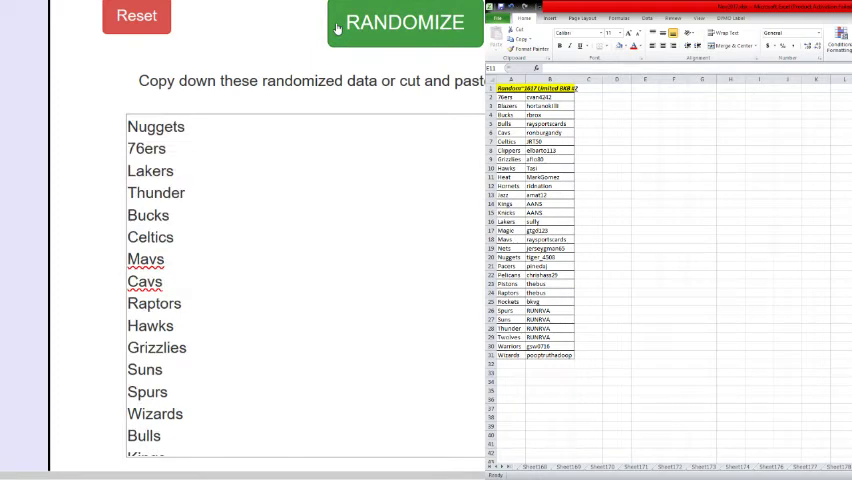
{"action": "left_click", "coordinate": [392, 22]}
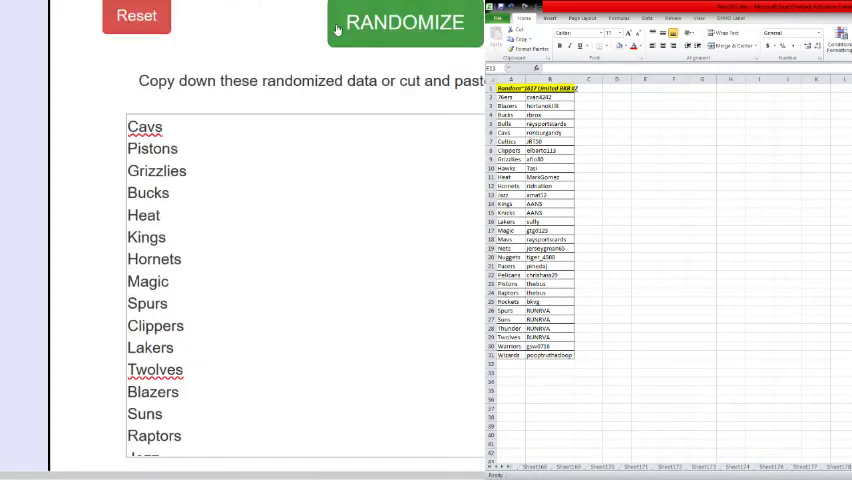
{"action": "left_click", "coordinate": [396, 20]}
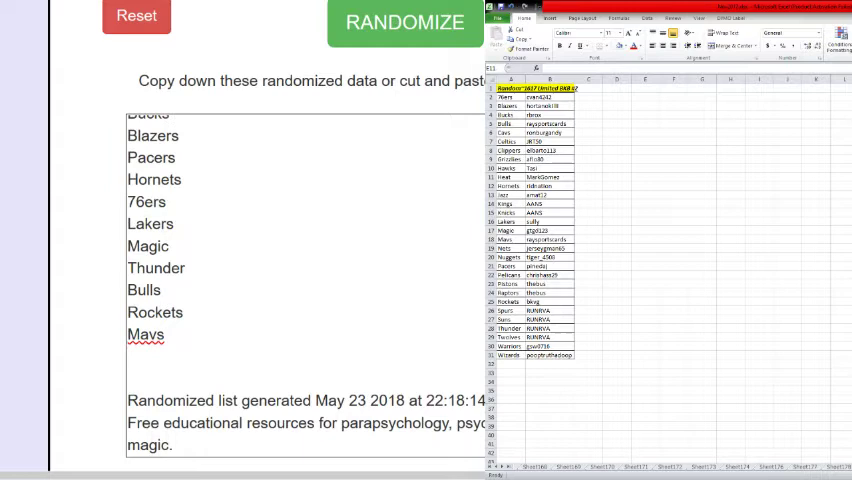
Reset the randomizer and load the participant usernames into the input box.
{"action": "left_click", "coordinate": [644, 176]}
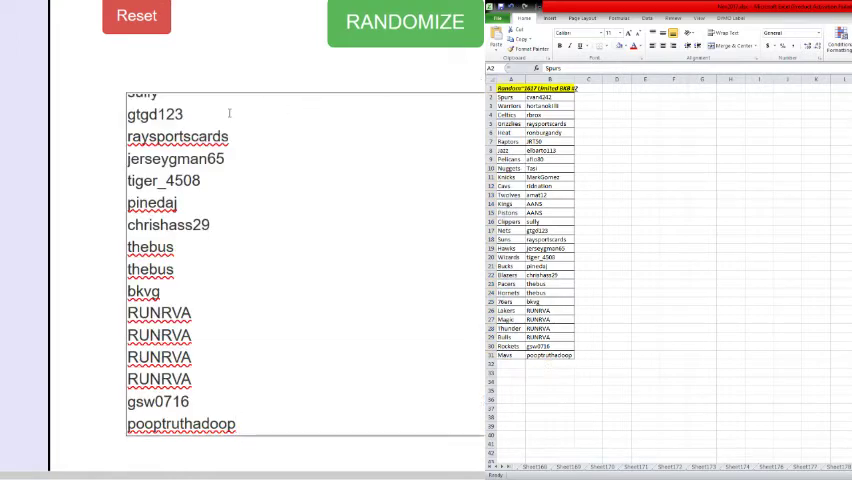
{"action": "left_click", "coordinate": [400, 22]}
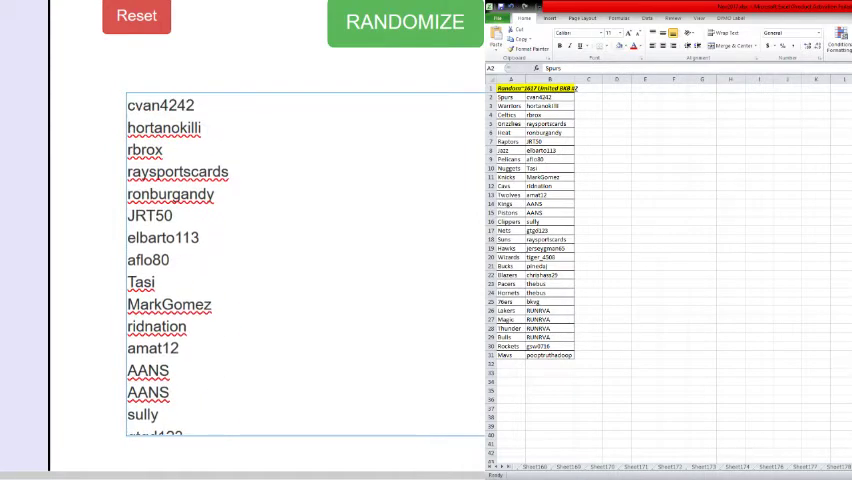
Randomize the participant usernames five times to get a fresh shuffled order.
{"action": "left_click", "coordinate": [404, 22]}
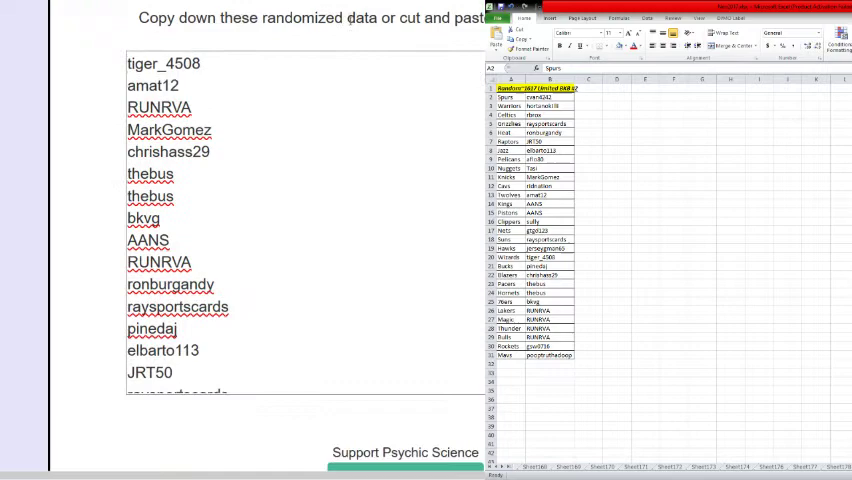
{"action": "left_click", "coordinate": [400, 20]}
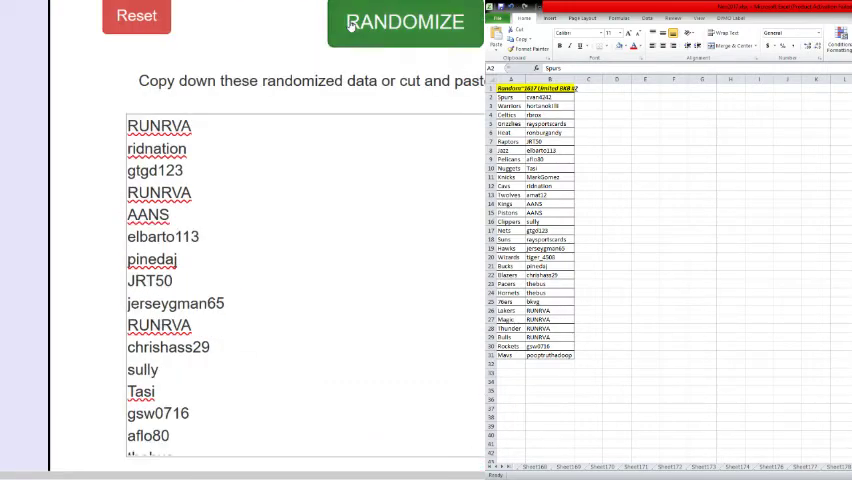
{"action": "left_click", "coordinate": [406, 20]}
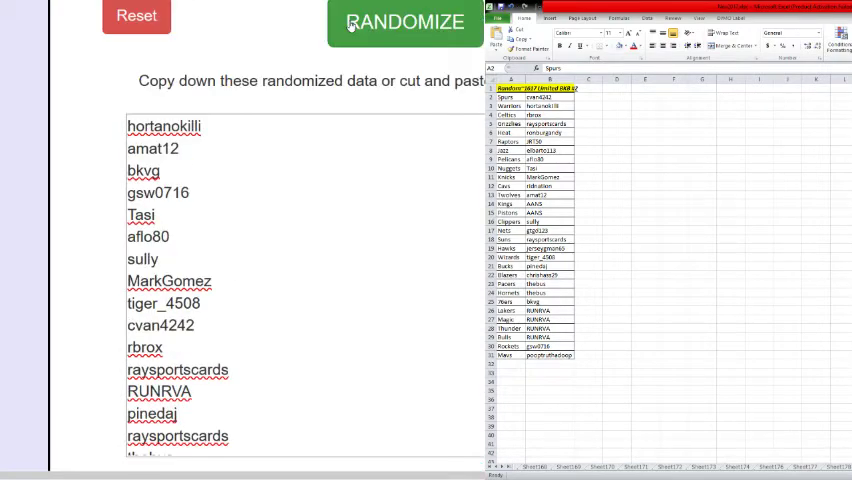
{"action": "left_click", "coordinate": [404, 20]}
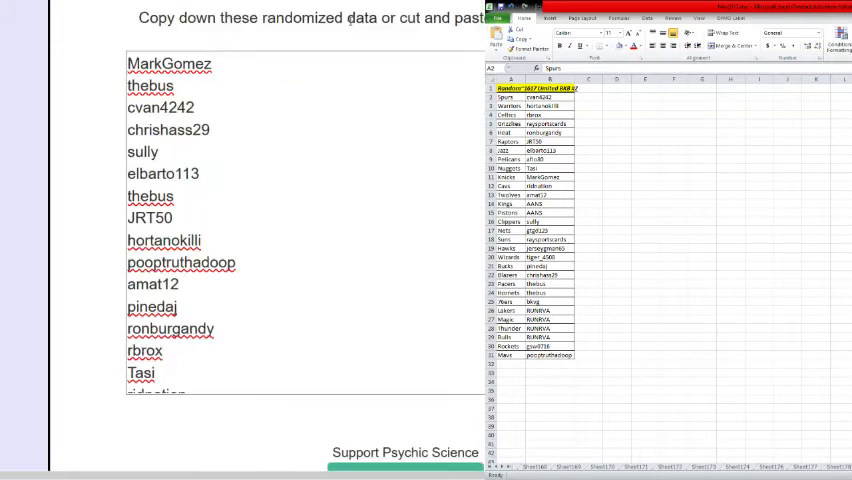
{"action": "left_click", "coordinate": [406, 22]}
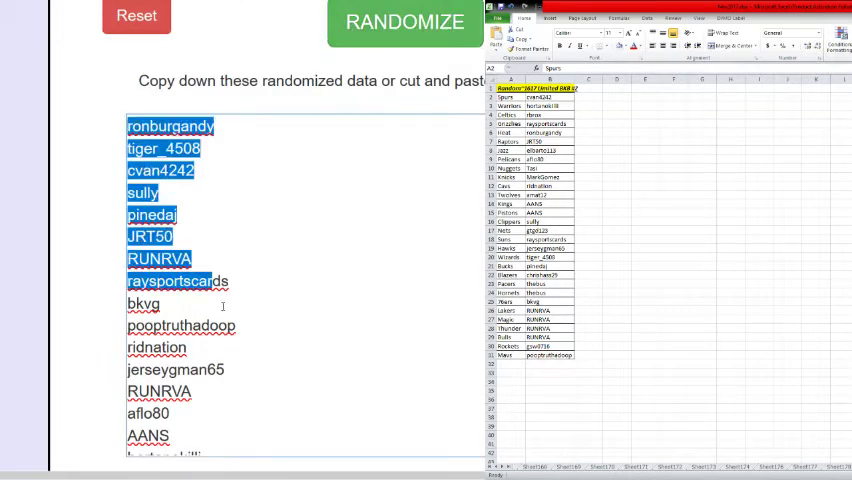
{"action": "left_click", "coordinate": [402, 20]}
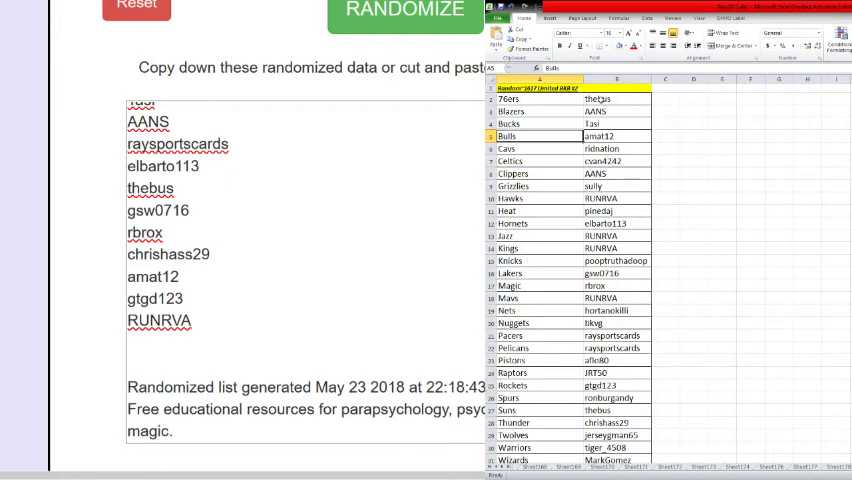
{"action": "left_click", "coordinate": [608, 100]}
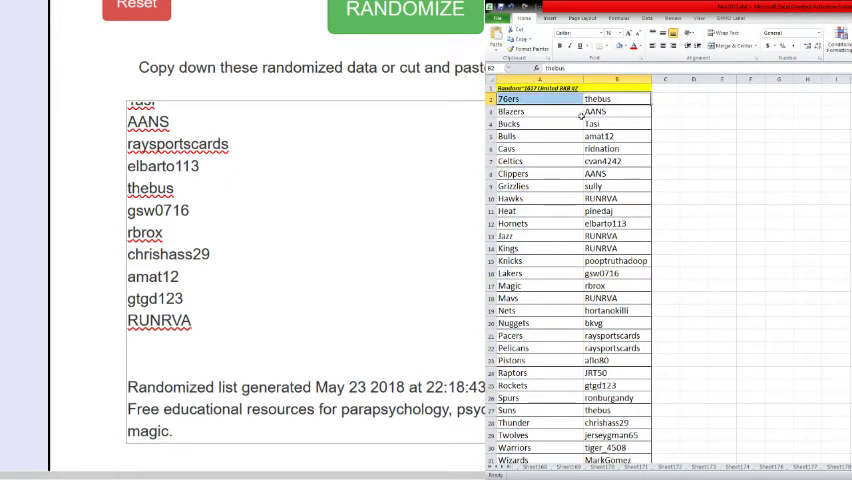
{"action": "left_click", "coordinate": [528, 136]}
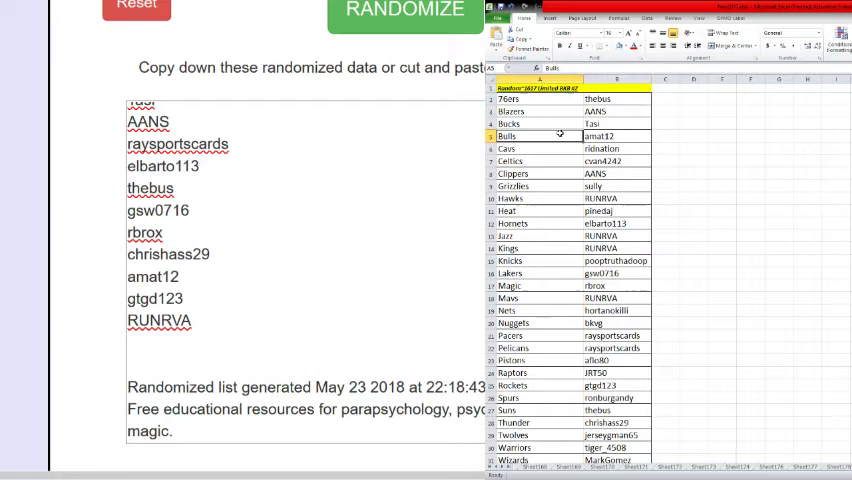
{"action": "left_click", "coordinate": [524, 148]}
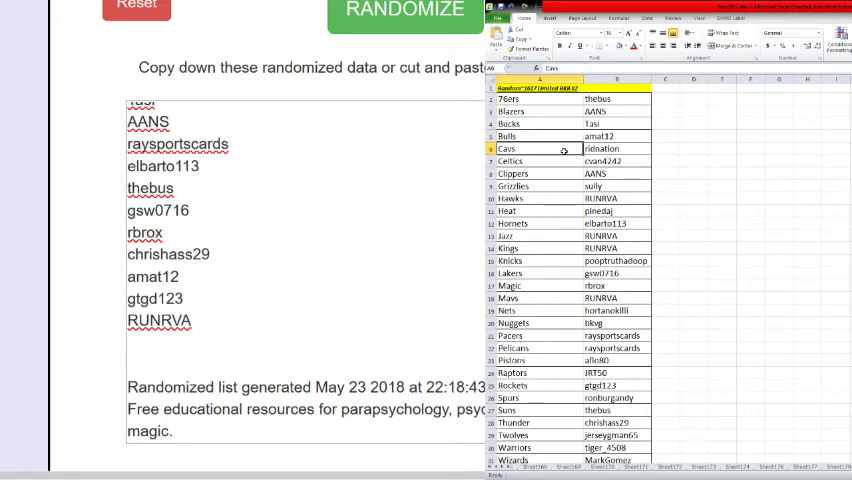
{"action": "left_click", "coordinate": [532, 160]}
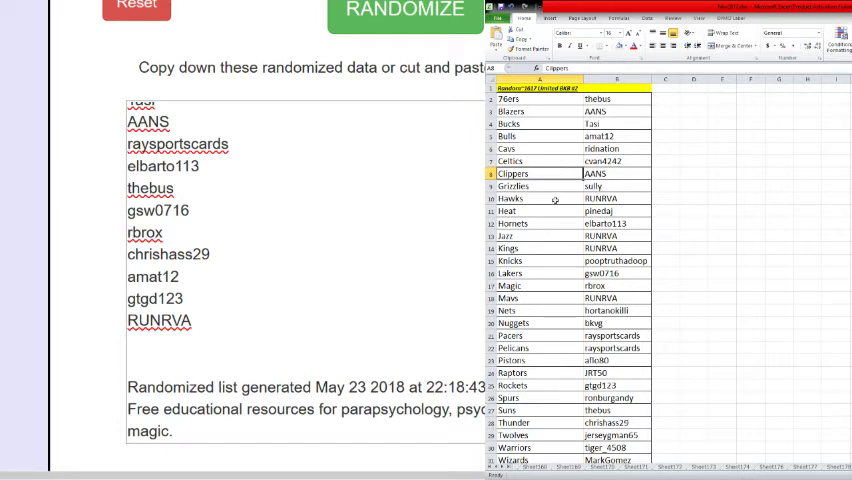
{"action": "left_click", "coordinate": [530, 196]}
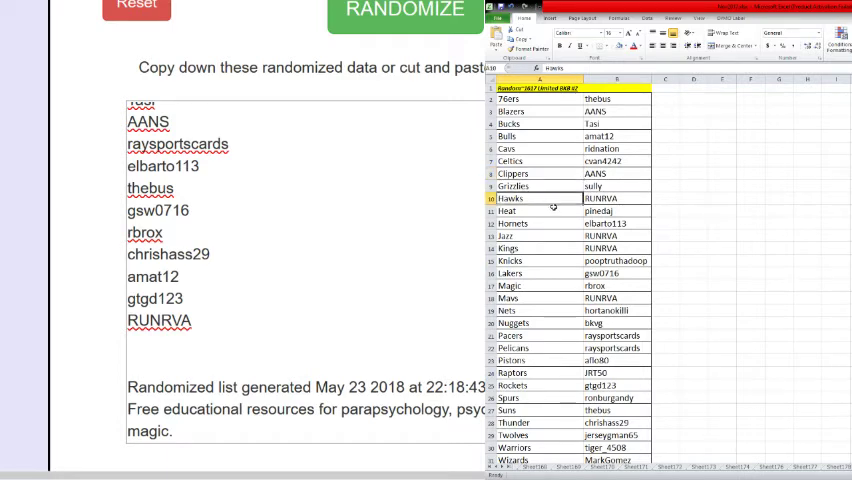
{"action": "left_click", "coordinate": [524, 212]}
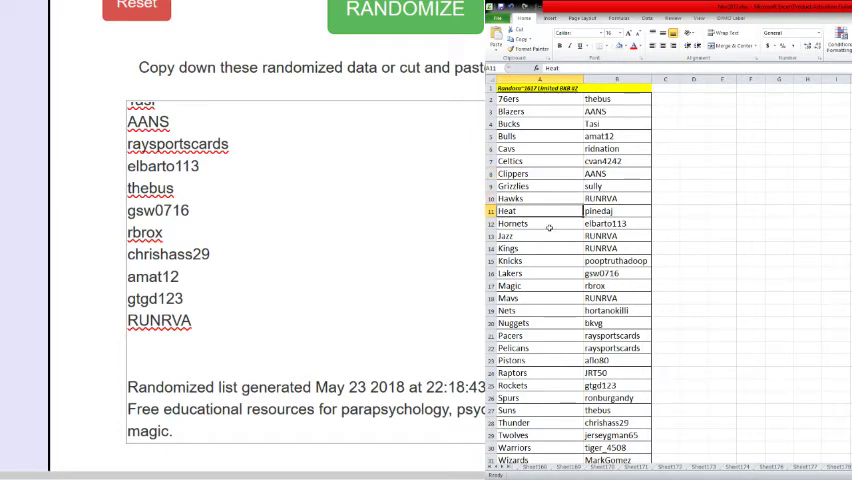
{"action": "left_click", "coordinate": [520, 238]}
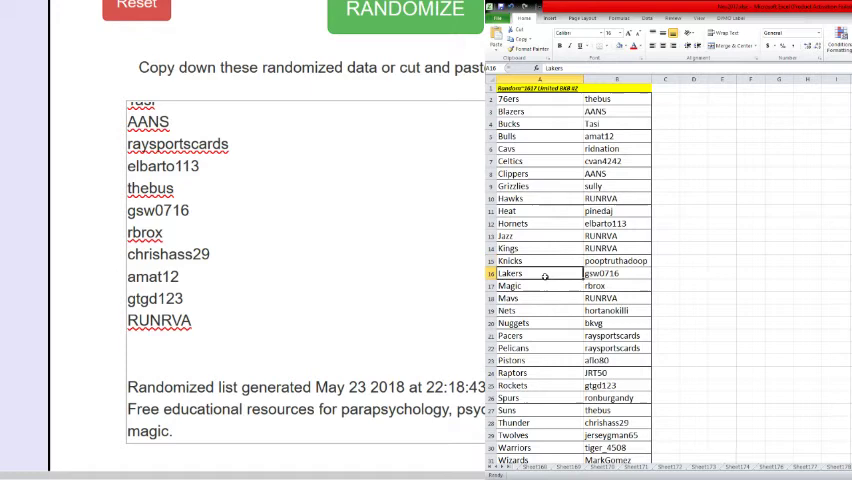
{"action": "mouse_move", "coordinate": [548, 288]}
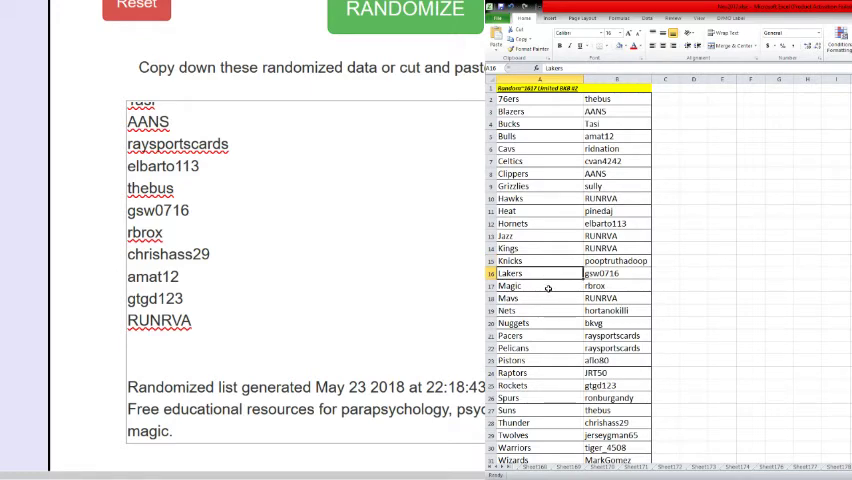
{"action": "left_click", "coordinate": [518, 284]}
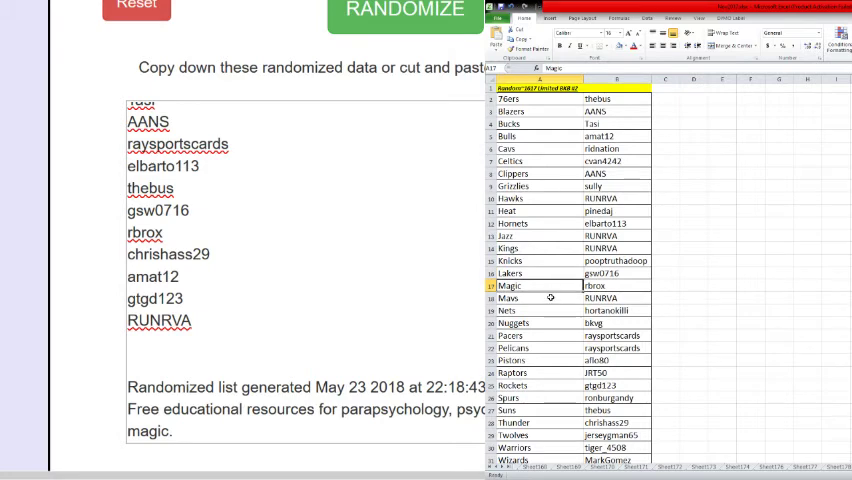
{"action": "left_click", "coordinate": [512, 298]}
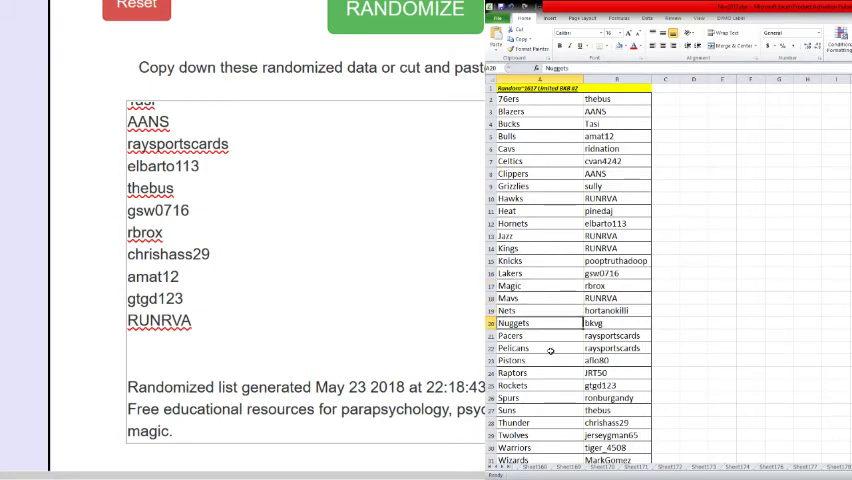
{"action": "left_click", "coordinate": [514, 336]}
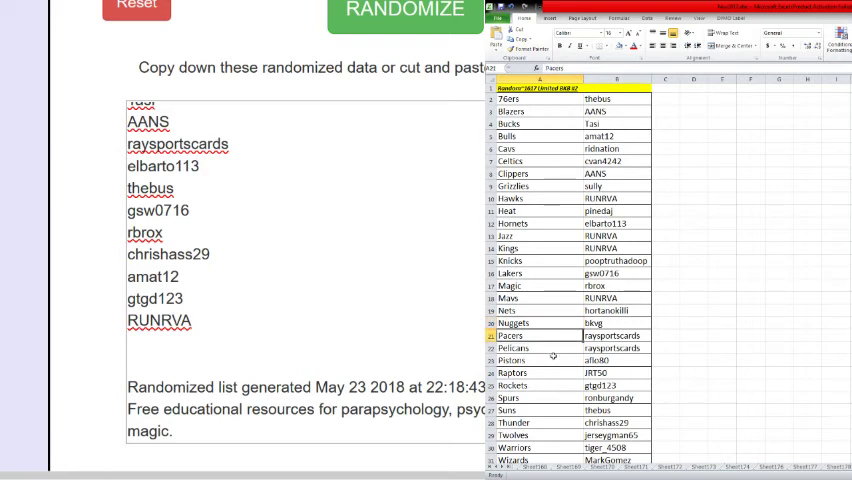